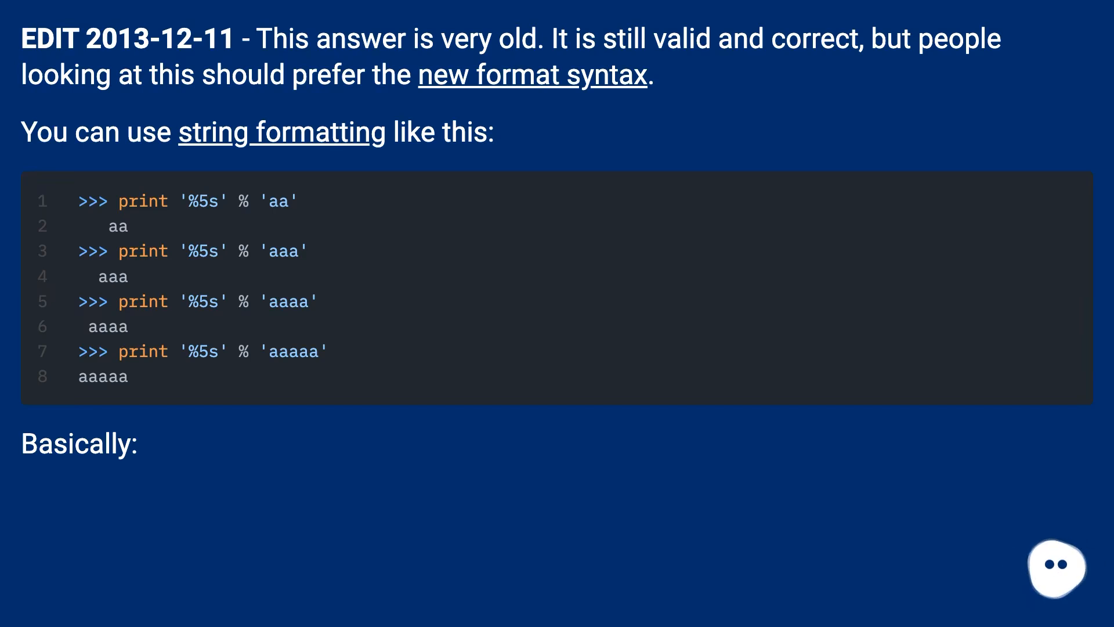
scroll("down", 3)
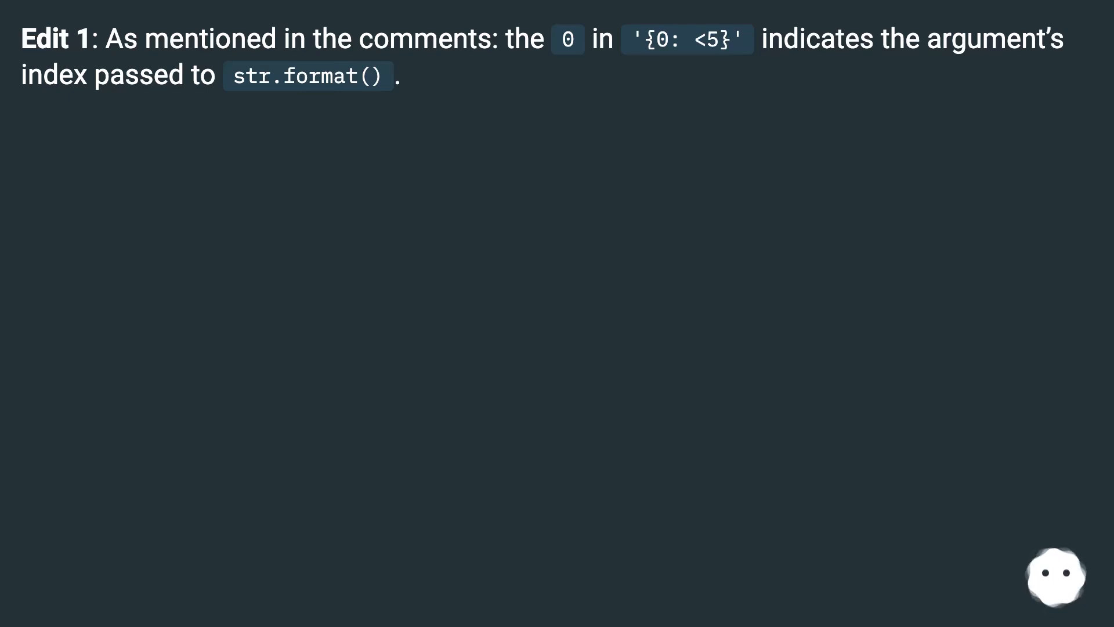
scroll("down", 3)
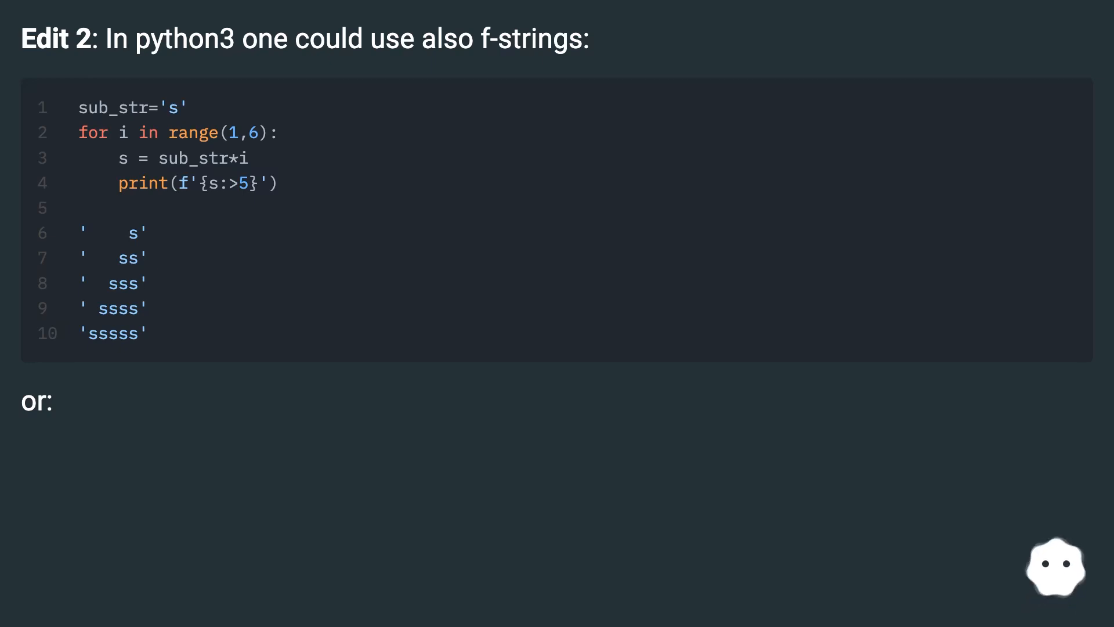
scroll("down", 3)
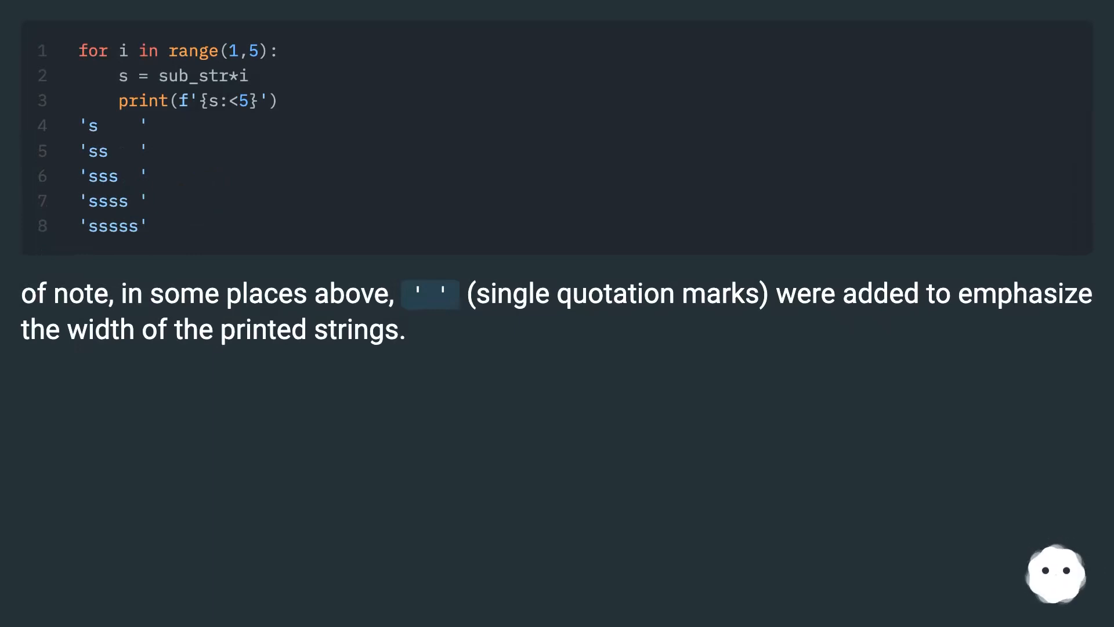
scroll("down", 3)
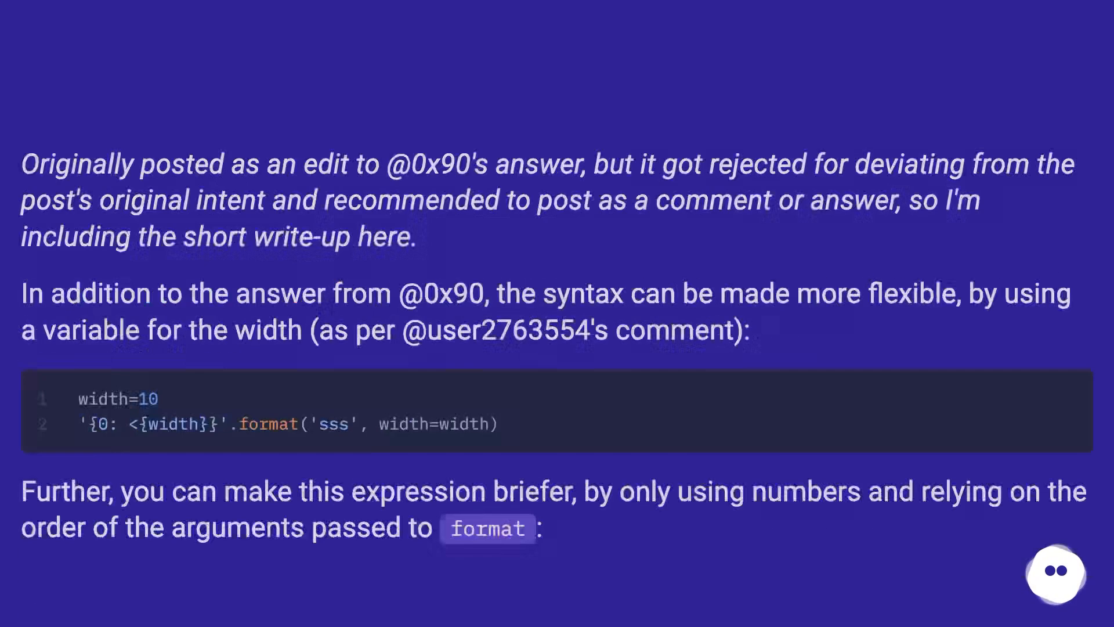
scroll("up", 3)
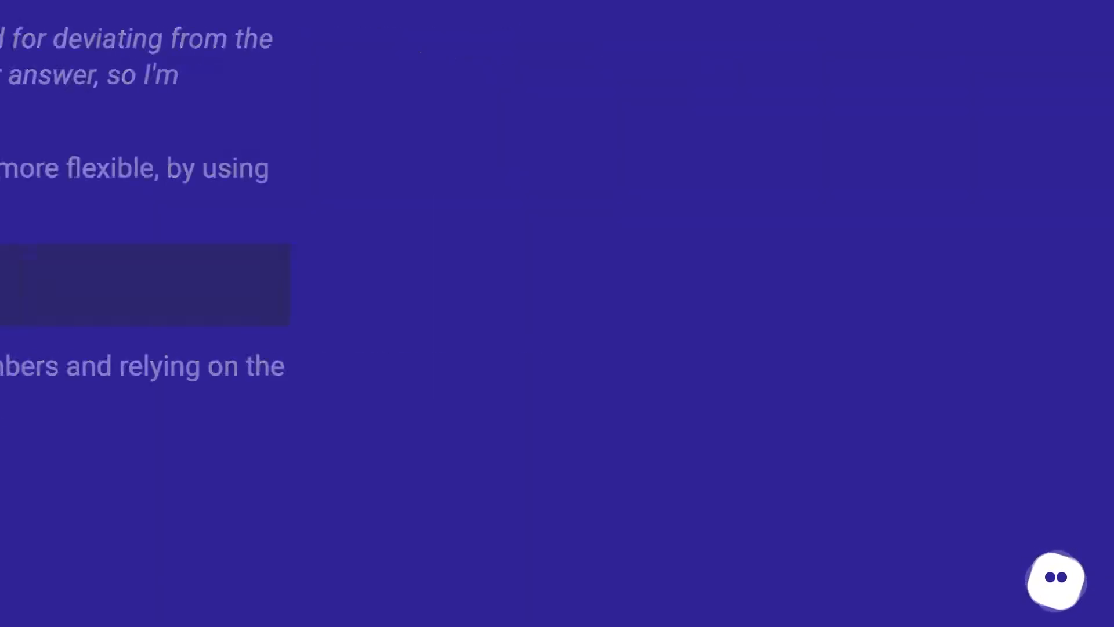
scroll("up", 3)
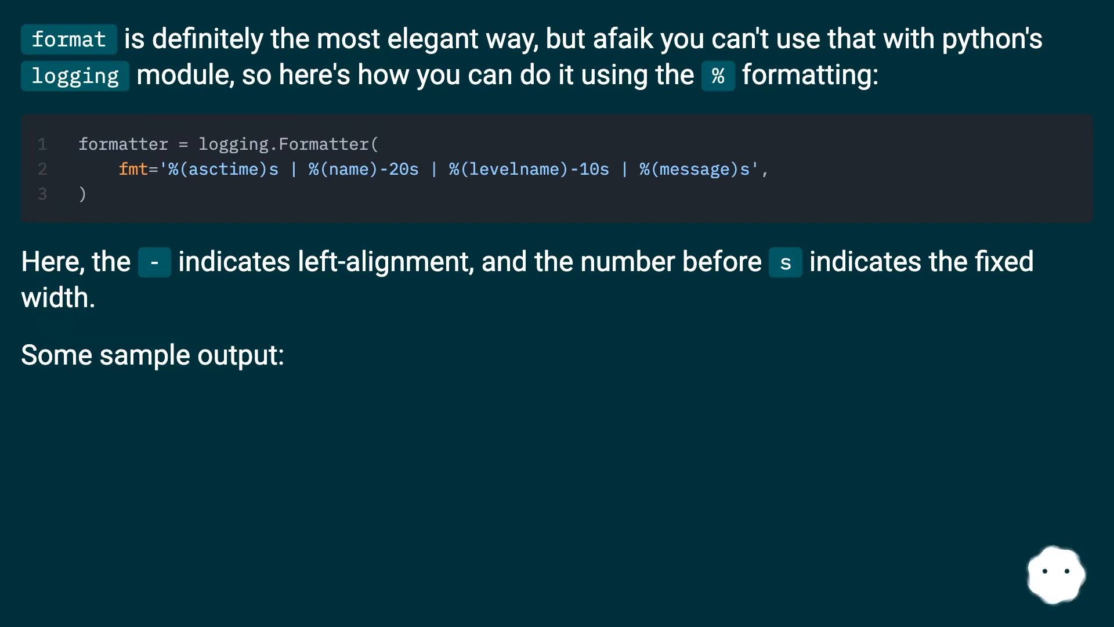
scroll("down", 3)
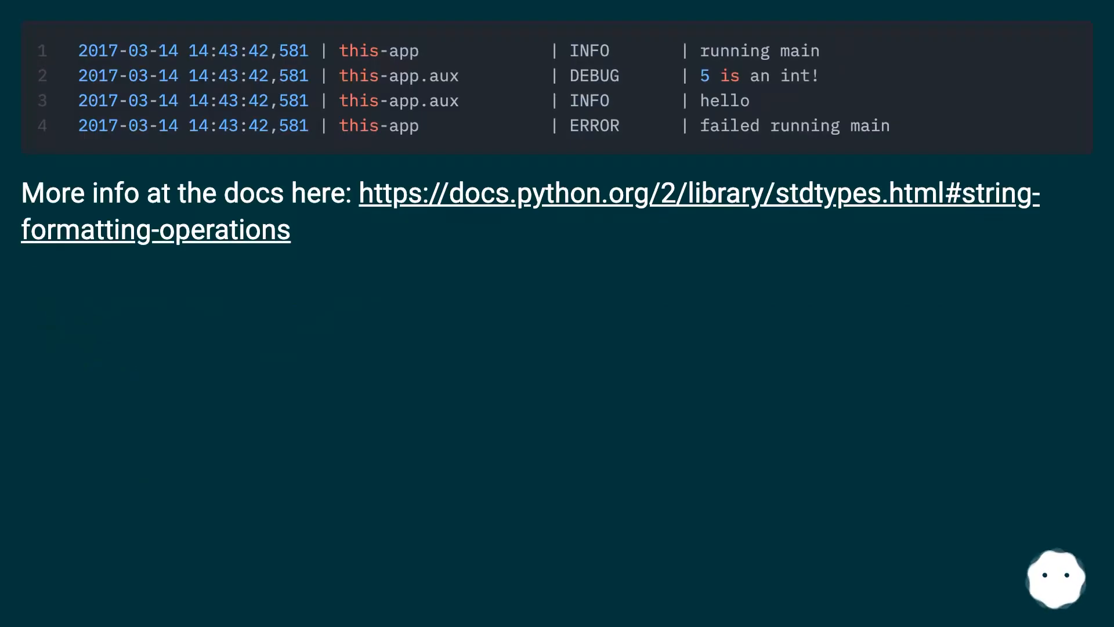